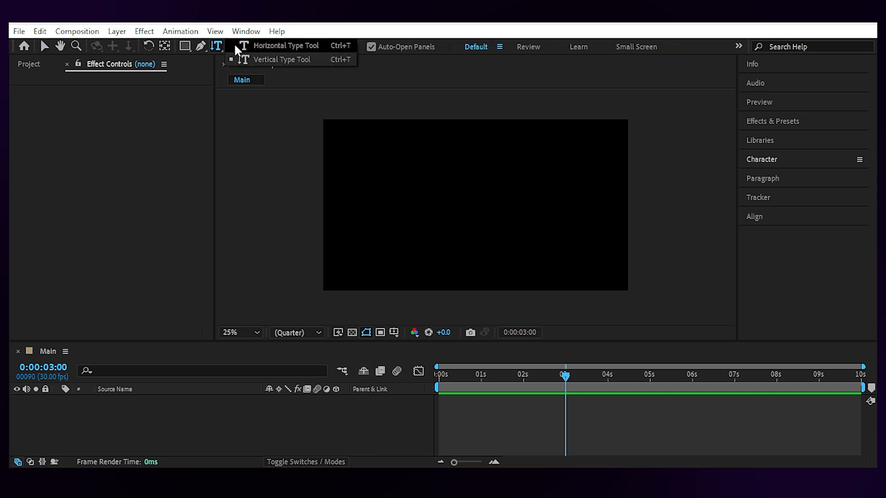
Step: Create a vertical text layer of random characters with the Vertical Type Tool
click(285, 45)
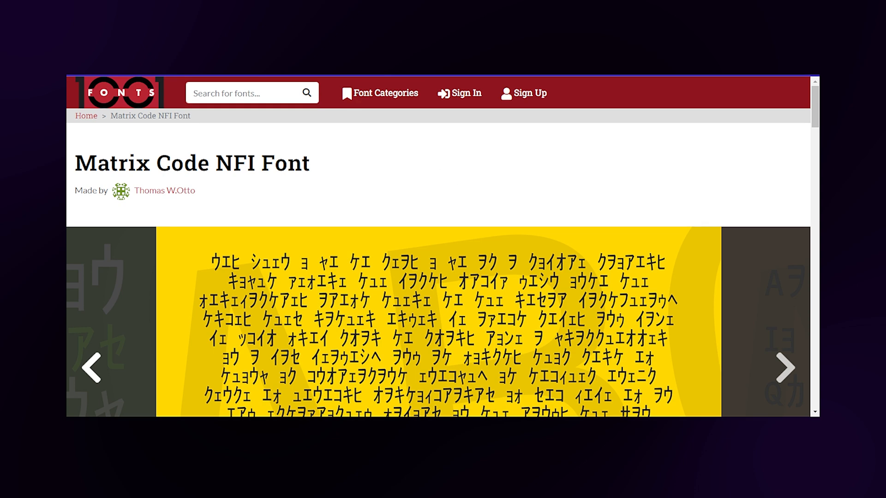
click(784, 367)
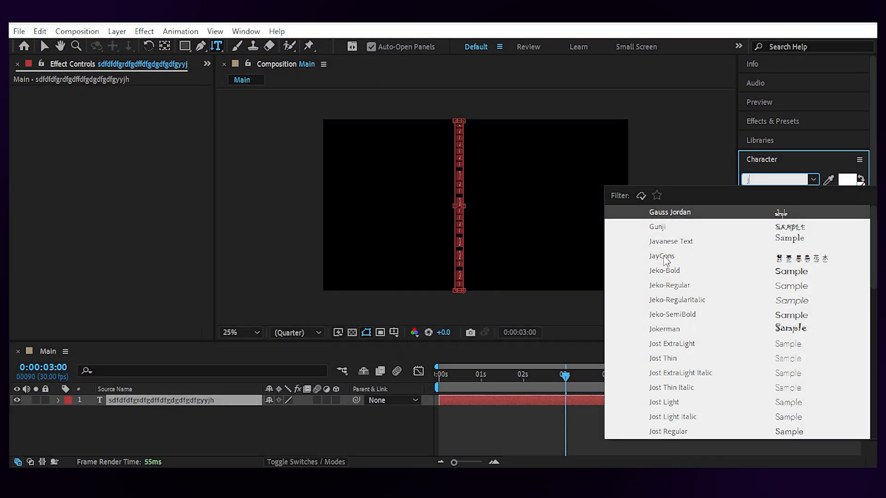
Step: Apply the JayCons font and add a Wiggly selector animator with 20% Opacity
click(660, 256)
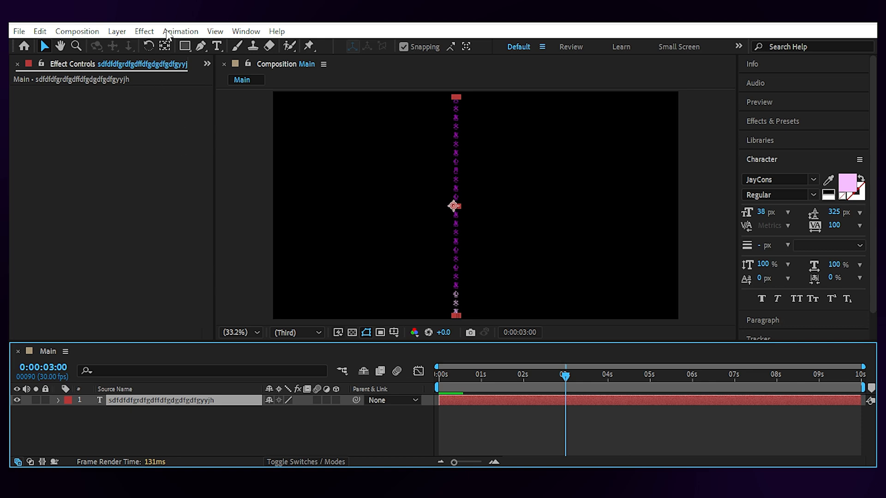
click(180, 31)
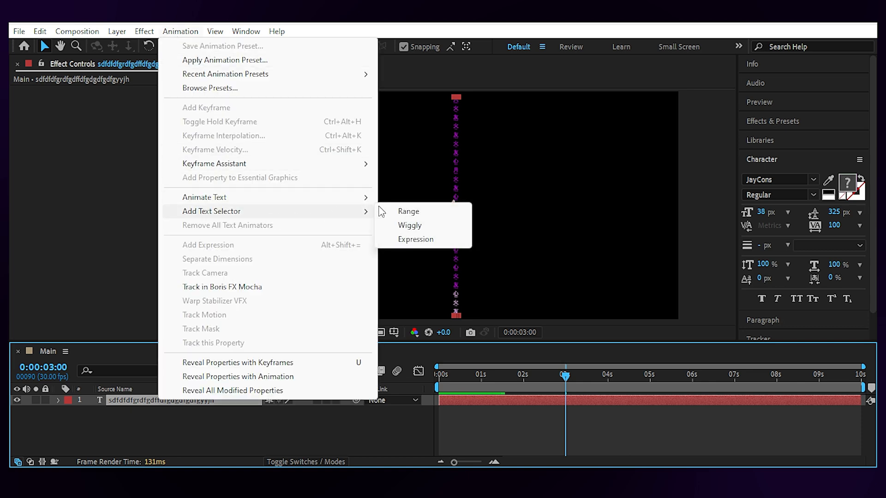
click(410, 225)
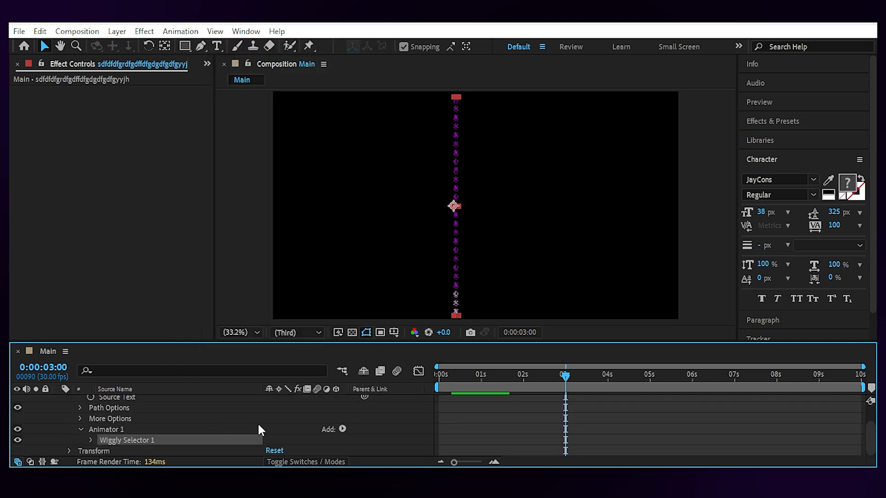
click(341, 429)
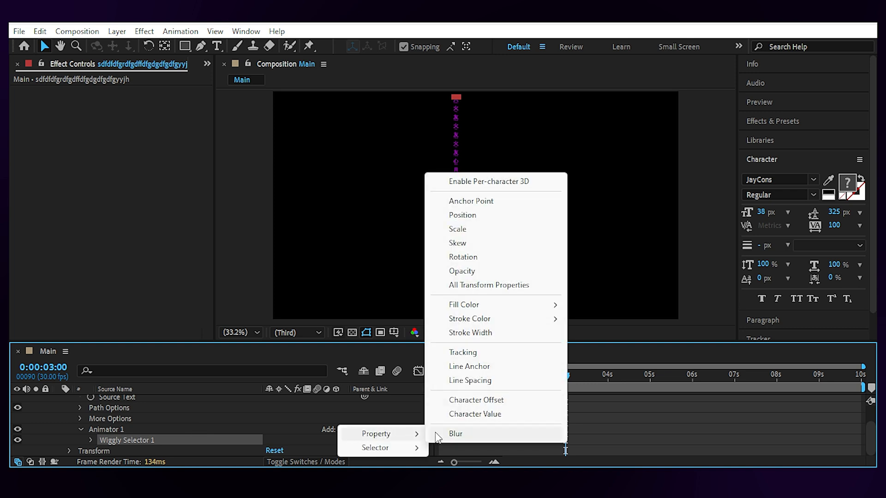
click(461, 271)
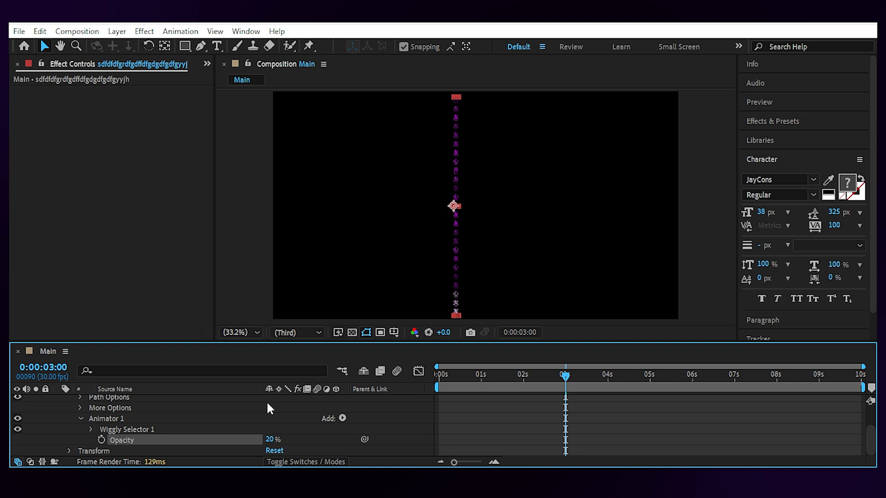
Step: Add Character Offset to the animator driven by the expression time*7
click(344, 411)
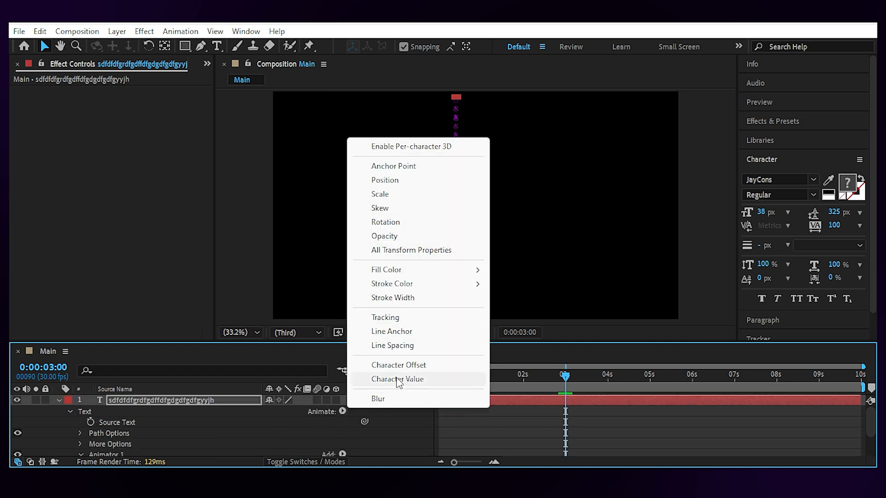
click(396, 380)
text(ti)
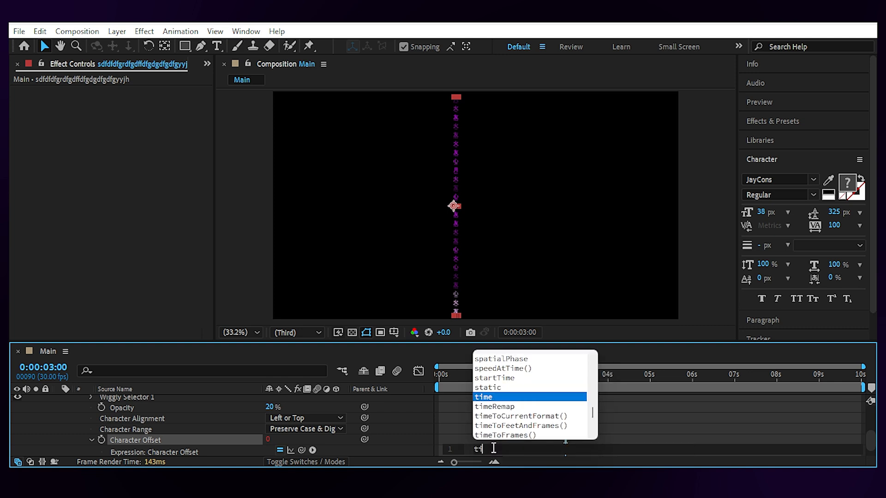
click(483, 397)
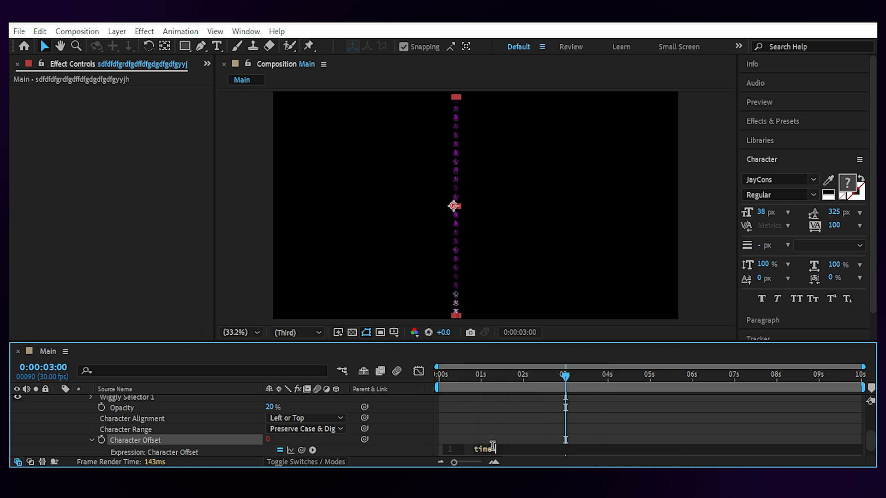
text(*7)
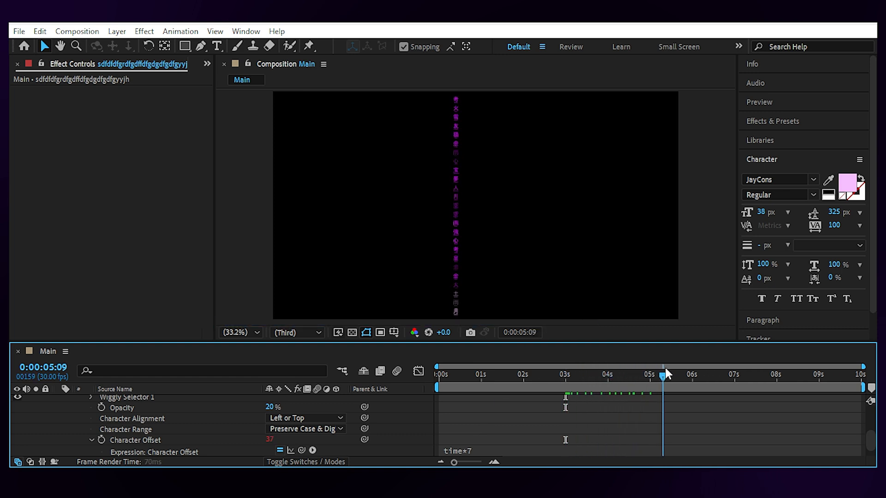
Step: Create a Particle solid with CC Particle World, grid off, birth rate 1 and longevity 5
click(441, 374)
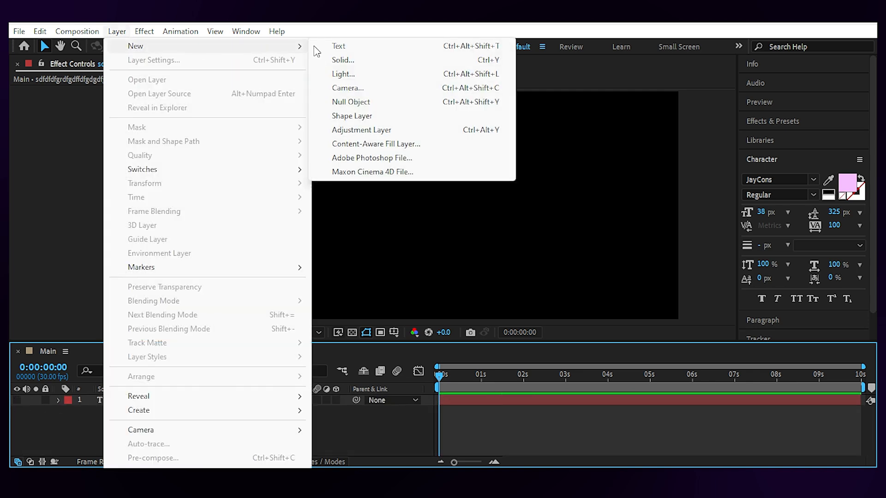
click(343, 60)
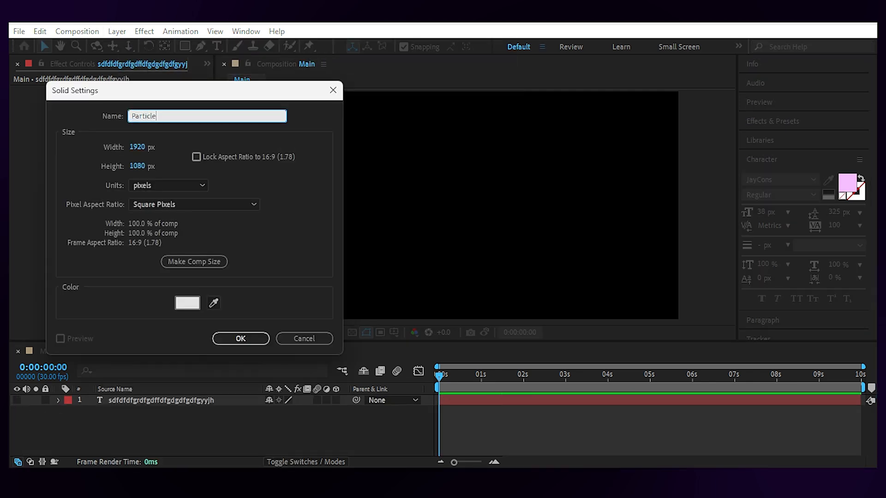
click(239, 338)
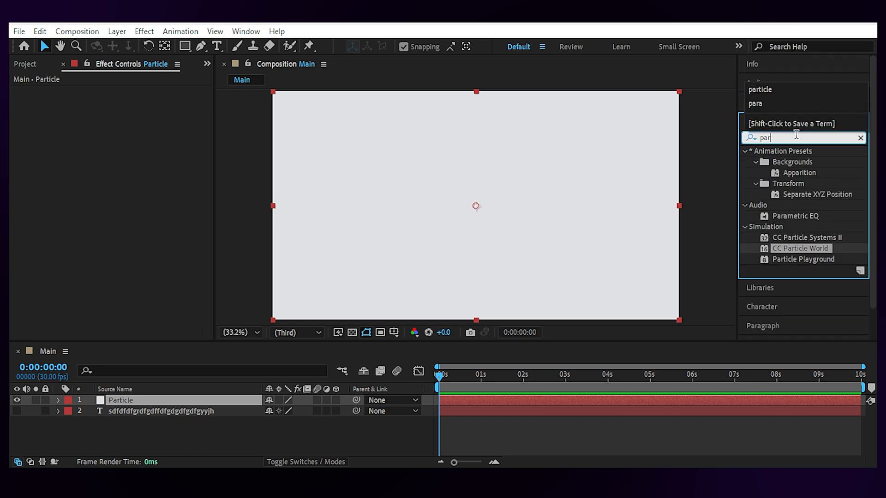
double_click(800, 248)
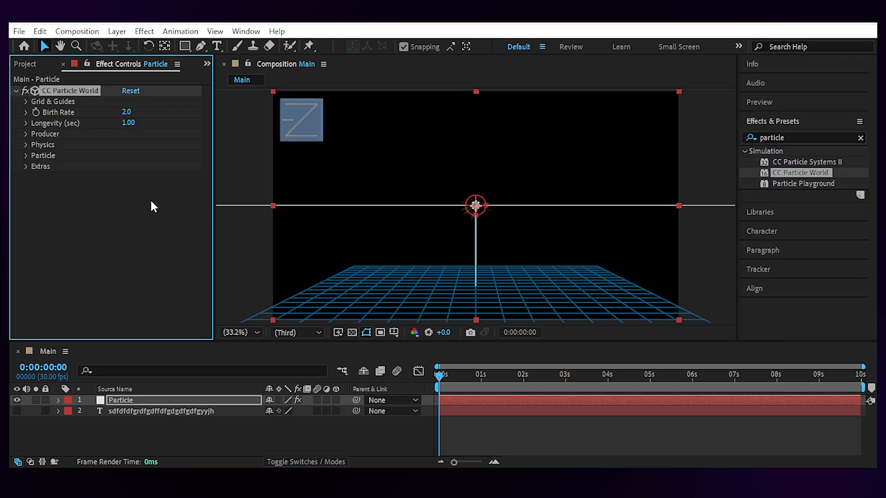
click(26, 102)
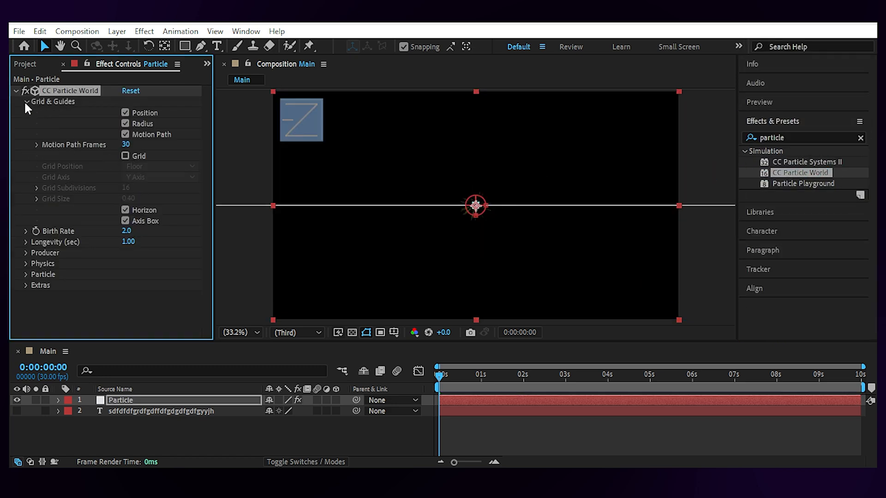
click(26, 102)
text(5)
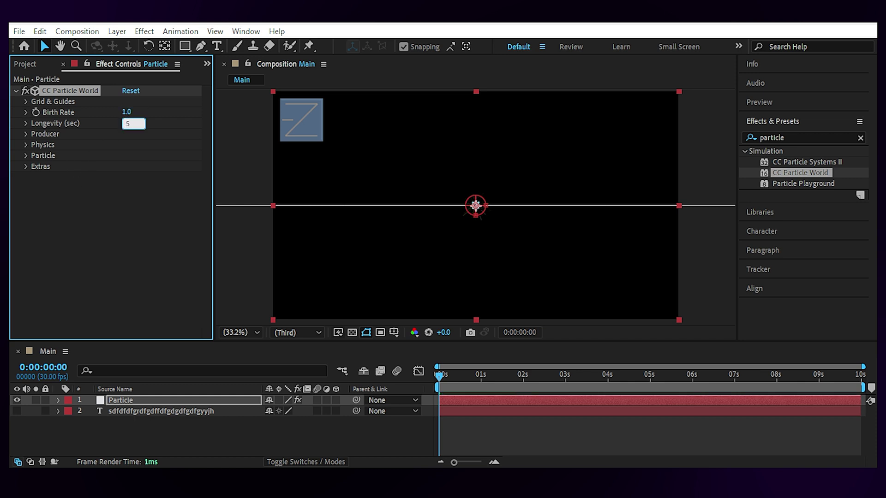
key(Return)
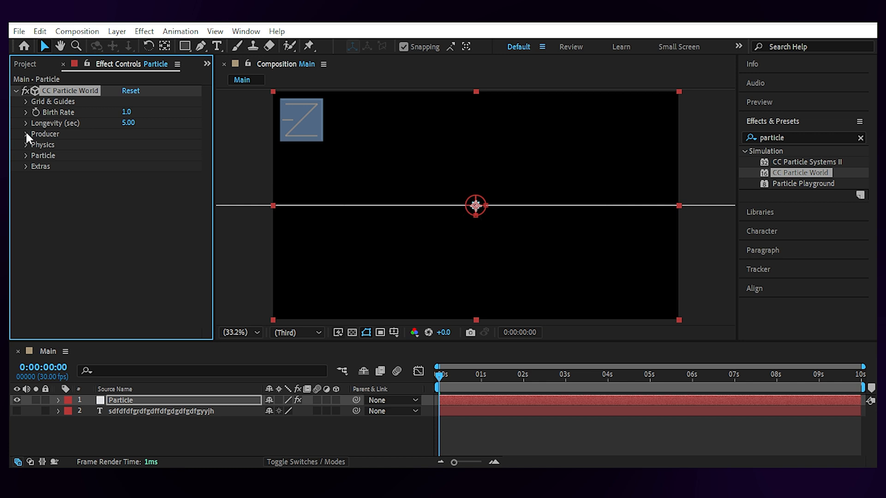
Step: Raise the producer to Y -0.3 and widen its radii to 1, 0.3 and 0.4
click(26, 134)
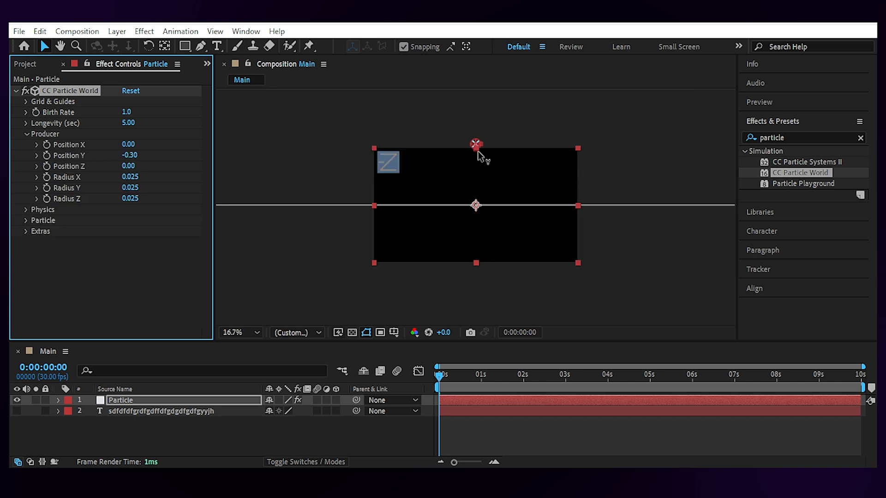
click(235, 332)
text(1.000)
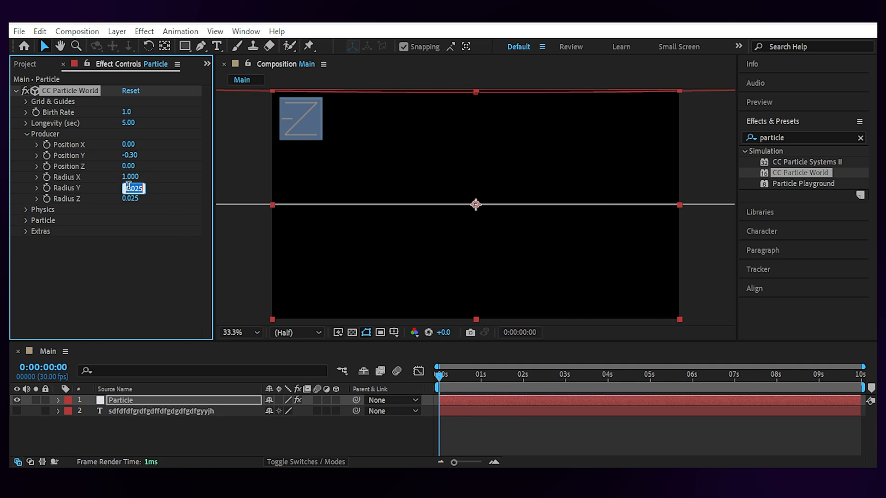
drag(133, 188, 132, 188)
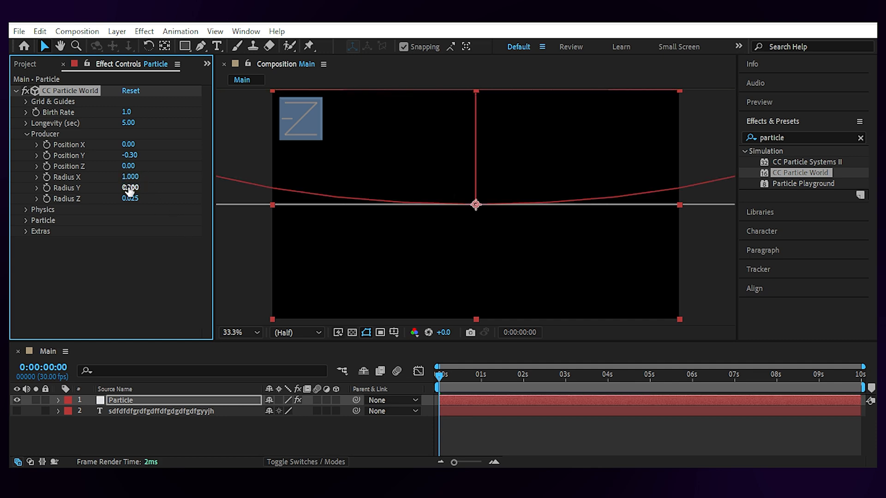
click(130, 198)
text(0.400)
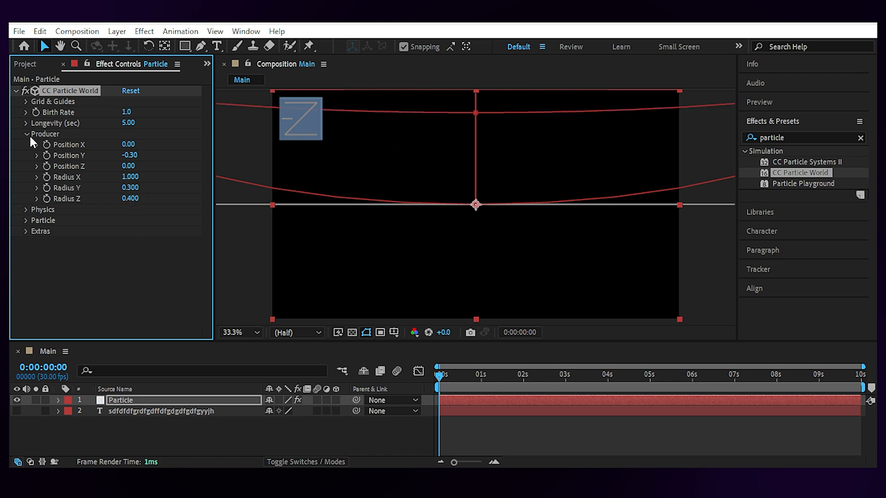
Step: Set particle physics gravity, extra and extra angle to 0 and direction axis Y to 1
click(161, 155)
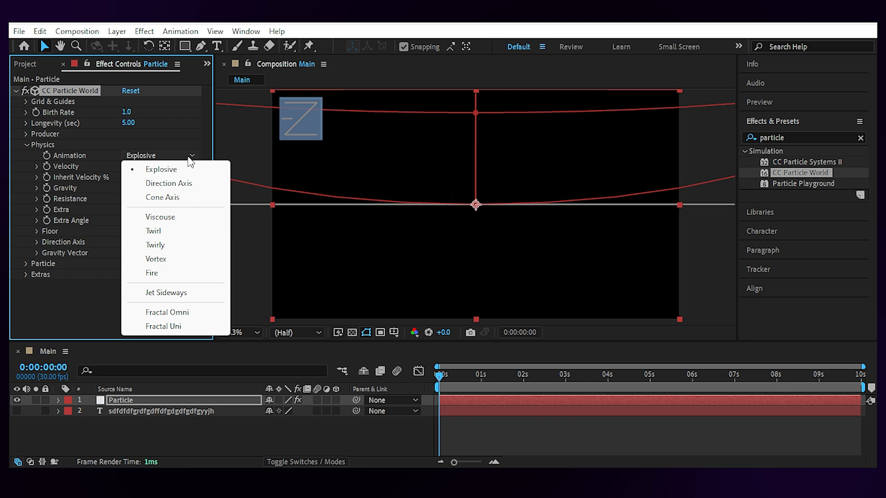
click(163, 197)
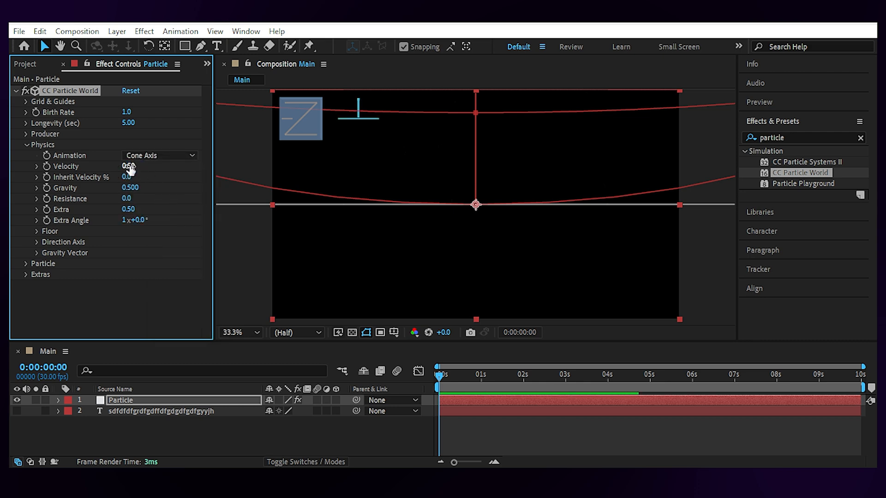
double_click(128, 209)
text(0)
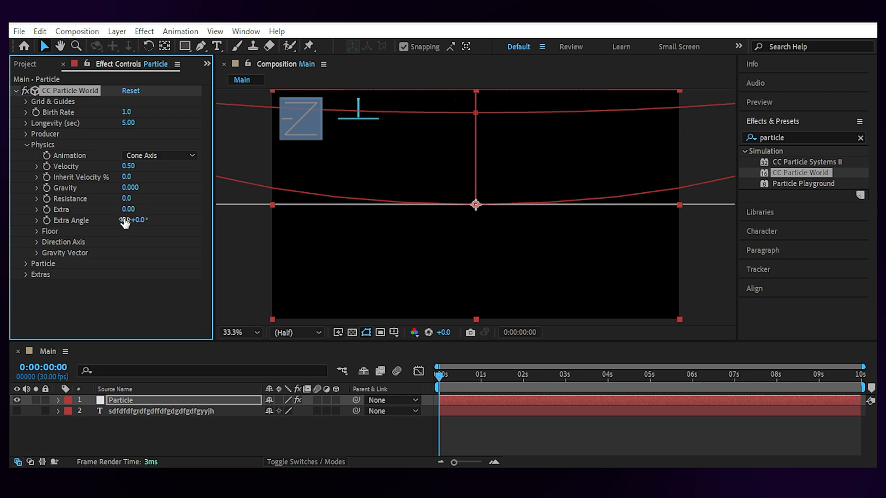
click(35, 241)
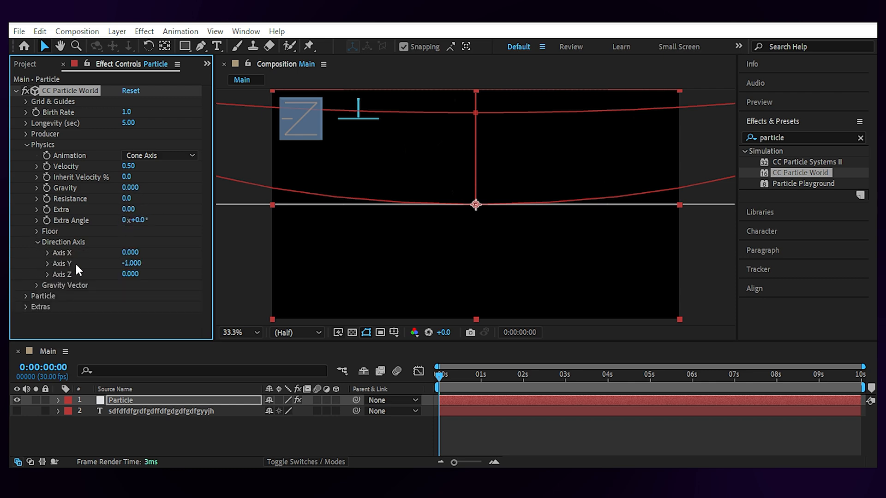
click(47, 252)
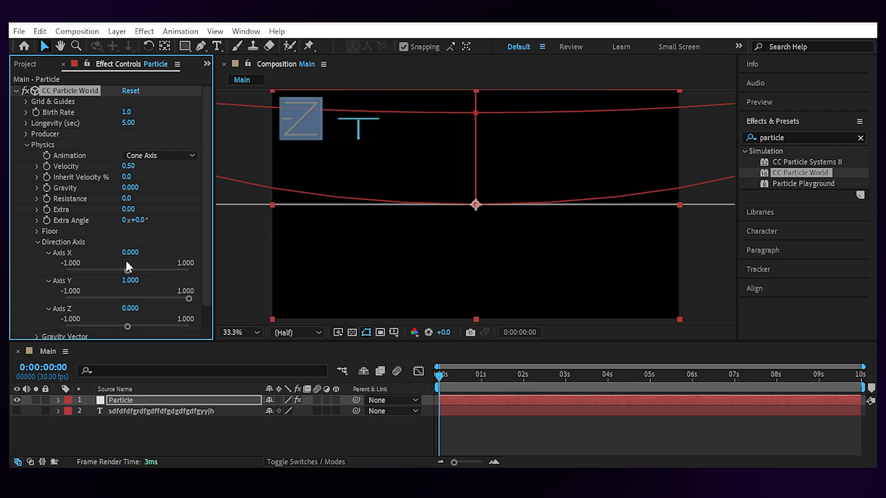
mouse_move(39, 254)
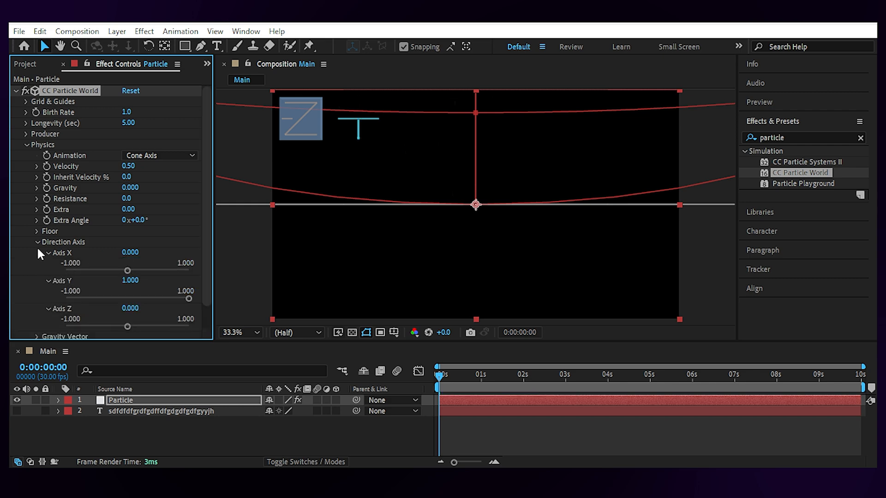
Step: Make particles textured squares sampling the text layer at birth, birth and death size 10
click(37, 242)
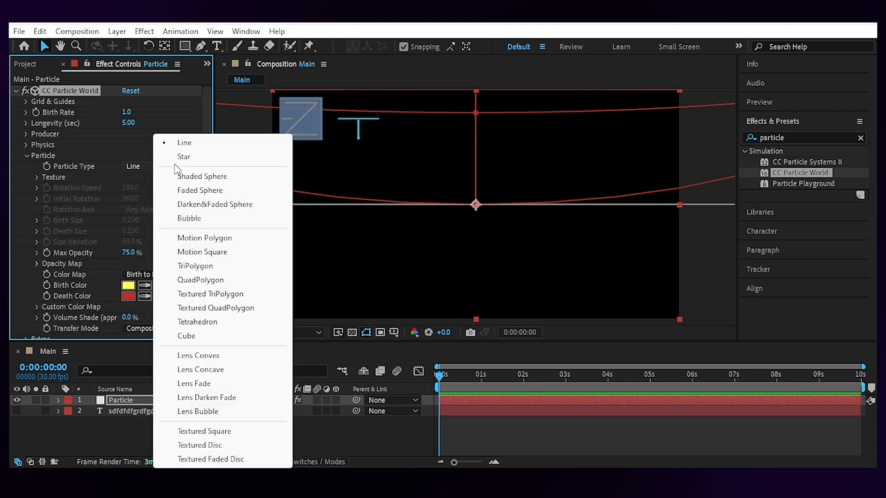
click(205, 430)
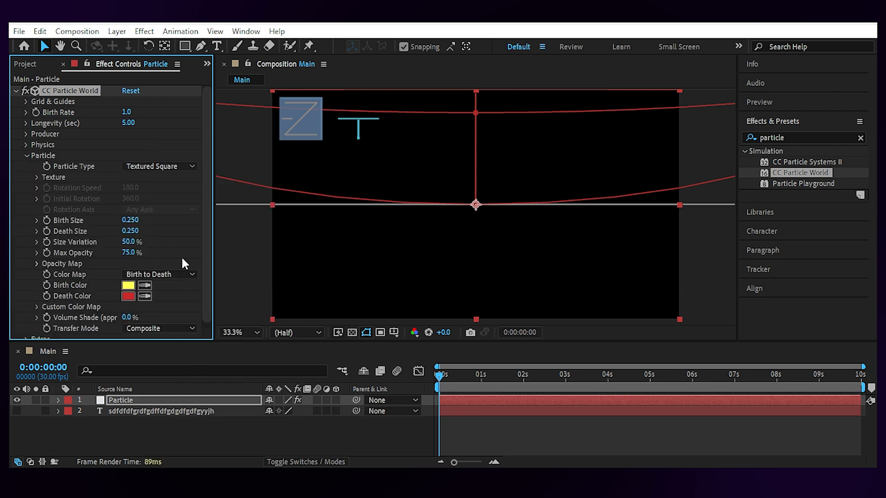
click(54, 177)
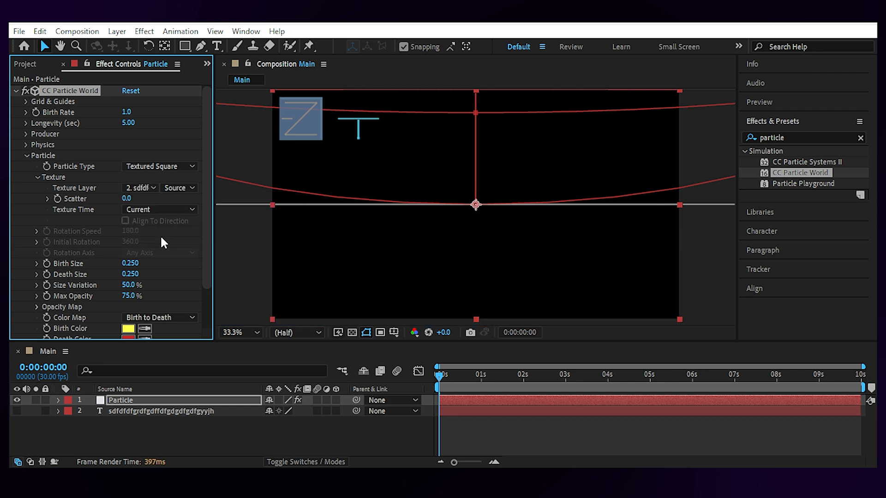
click(159, 210)
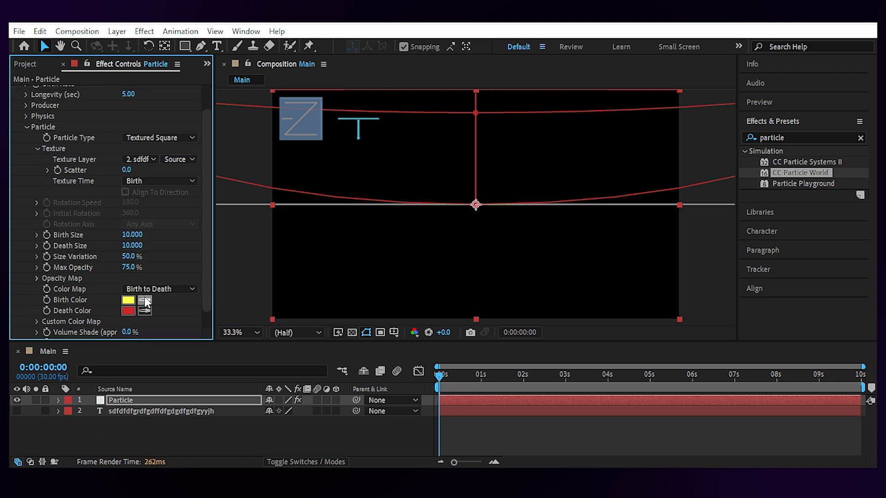
click(128, 300)
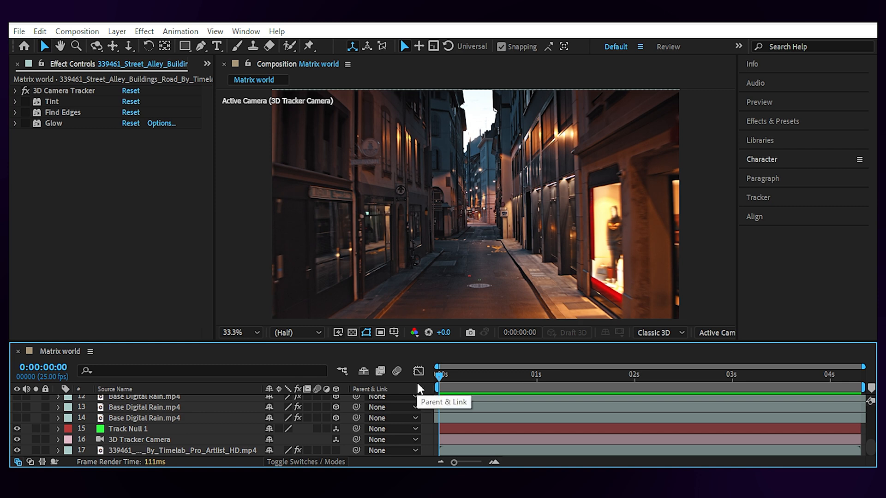
click(64, 90)
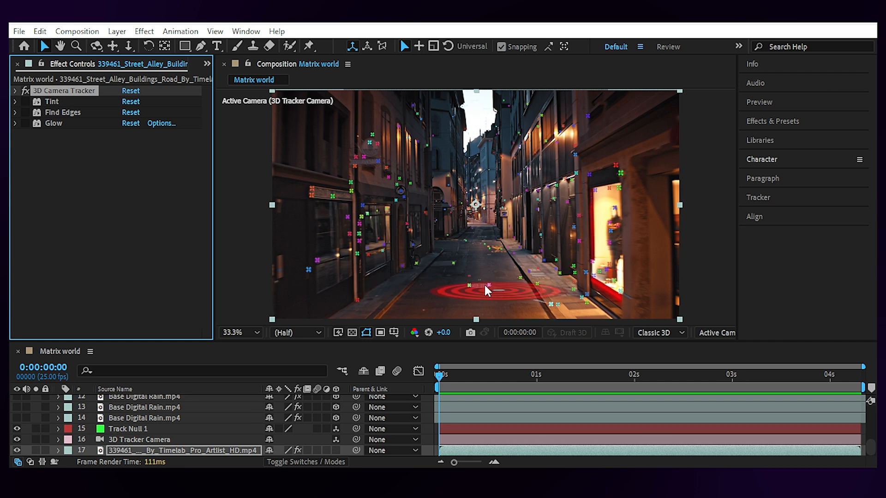
right_click(487, 291)
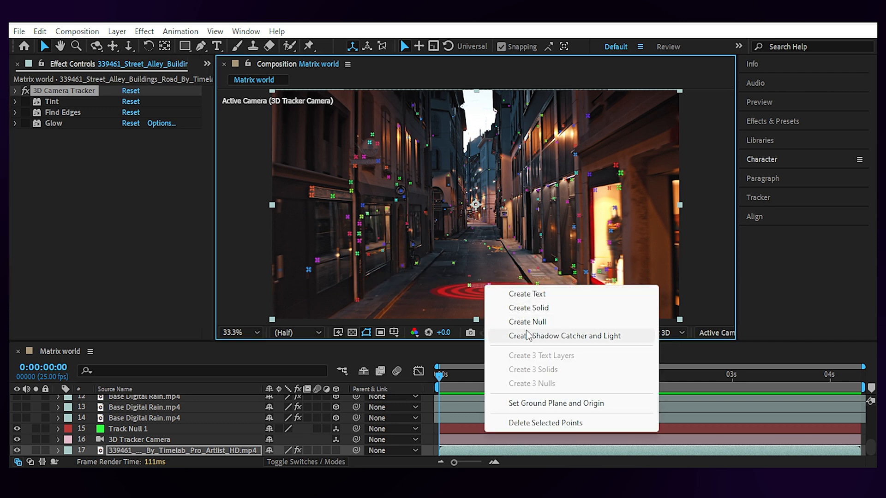
mouse_move(240, 267)
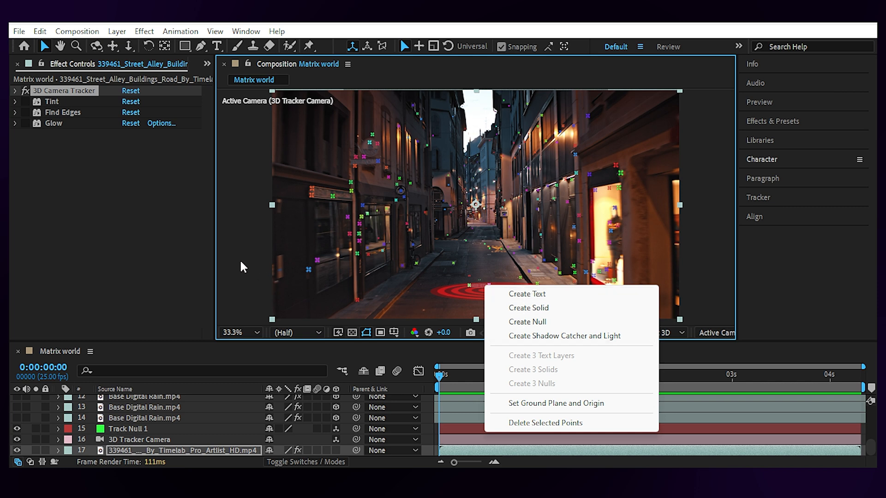
click(526, 321)
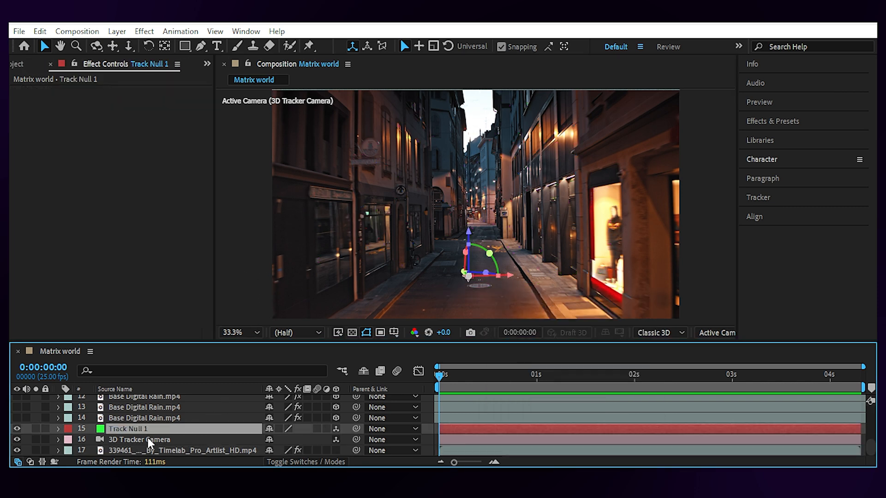
click(139, 439)
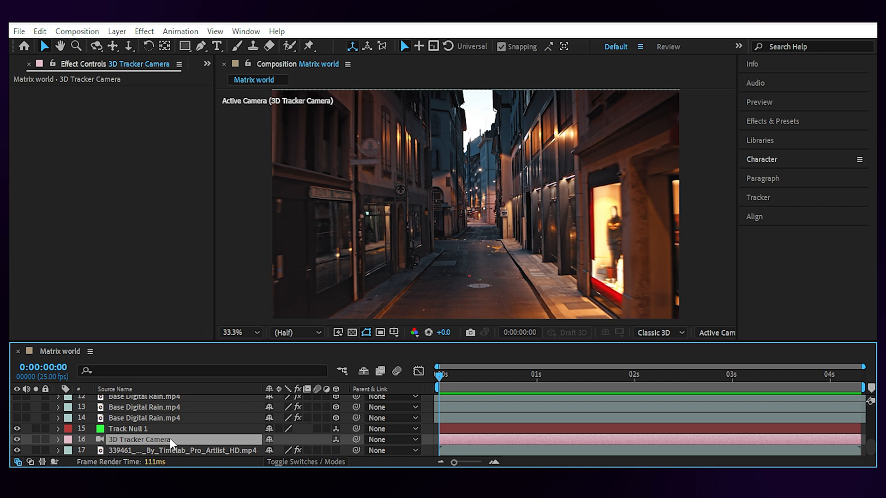
click(144, 418)
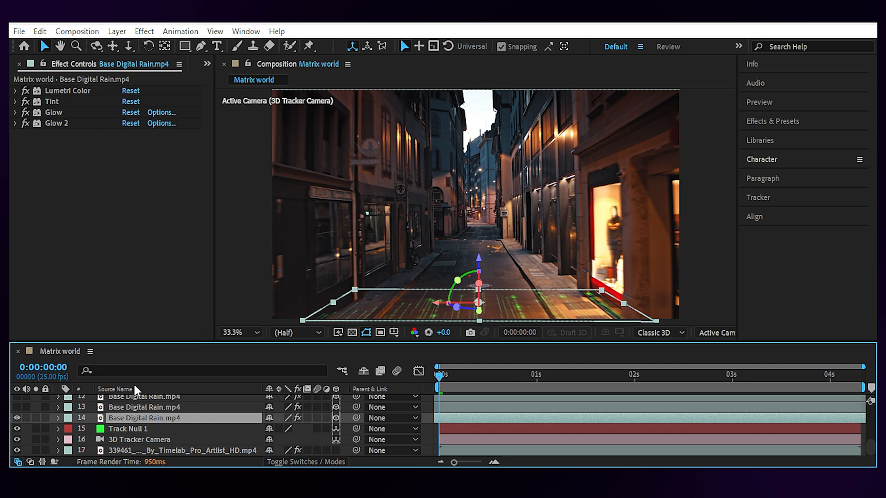
Step: Check Screen blending modes and reveal the Base Digital Rain layers covering the alley walls
click(306, 461)
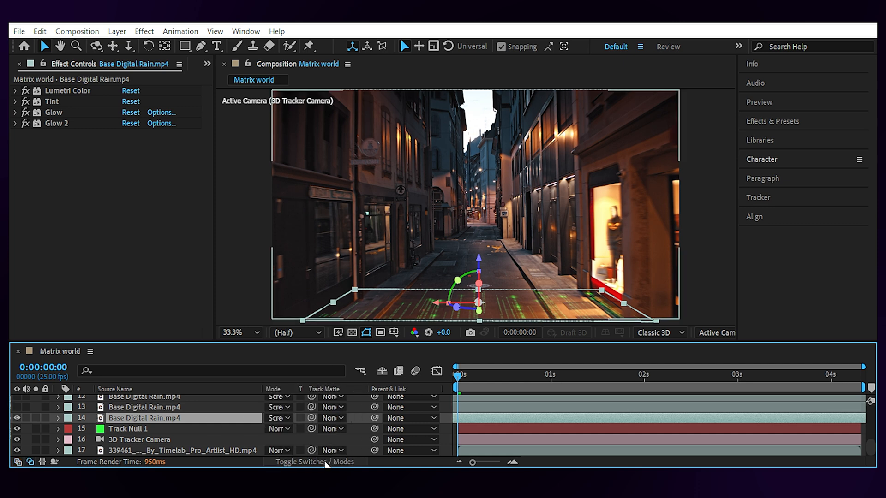
click(313, 461)
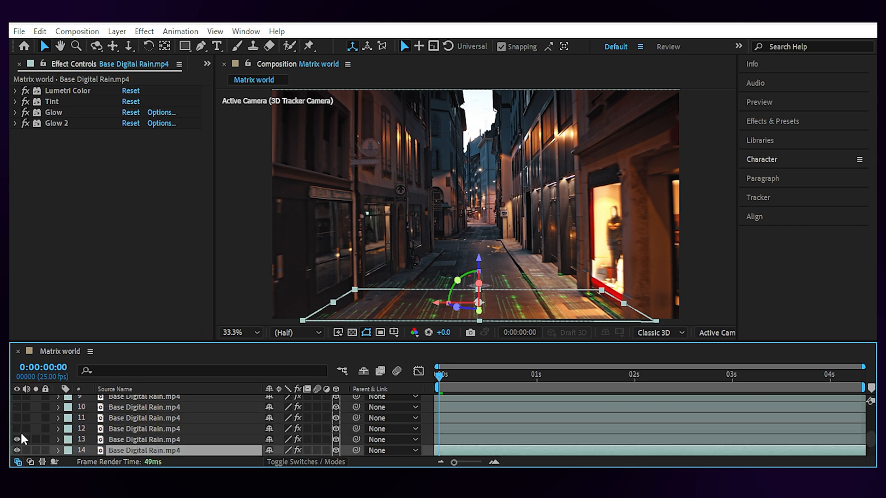
click(17, 428)
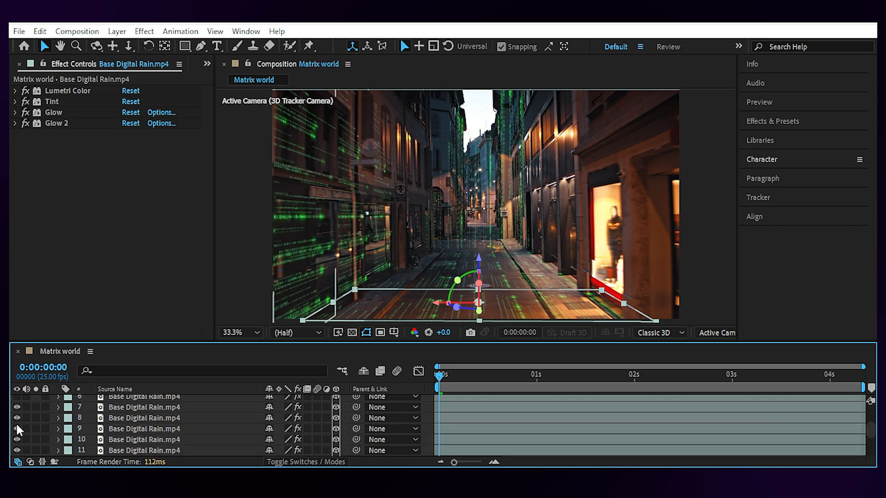
scroll(up, 3)
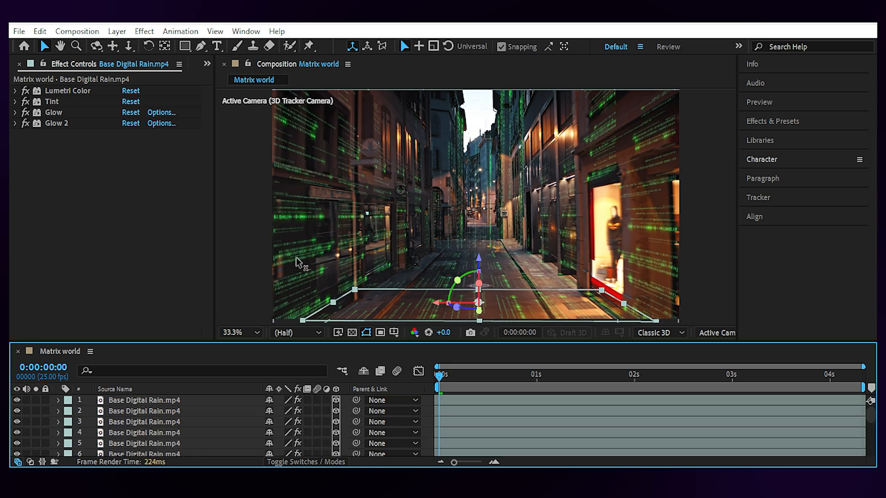
click(144, 399)
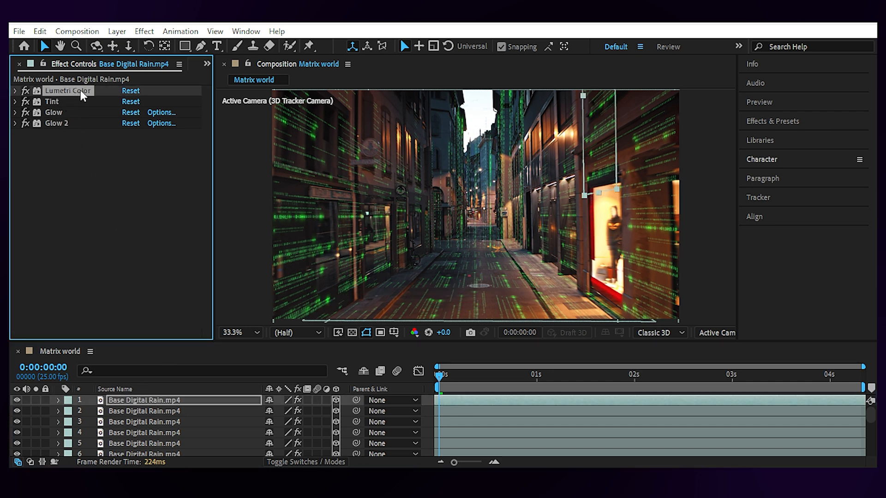
Step: Review the green Tint colour settings on the selected code rain layer
click(15, 101)
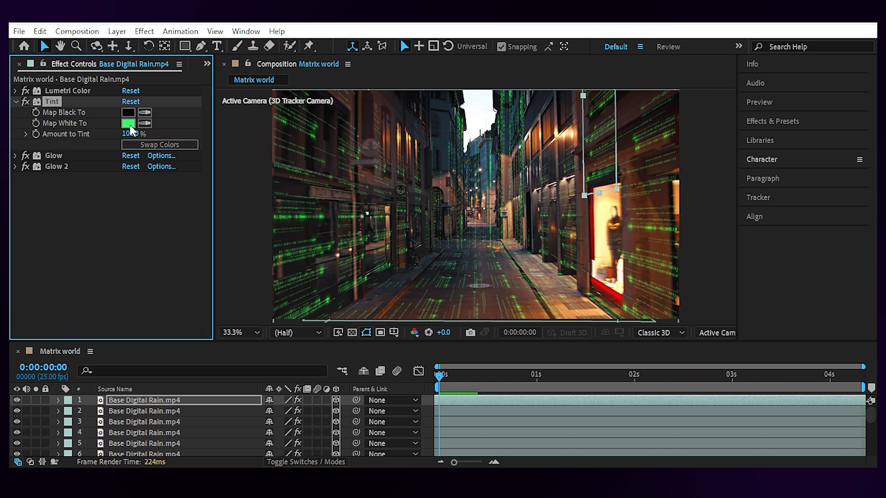
click(128, 123)
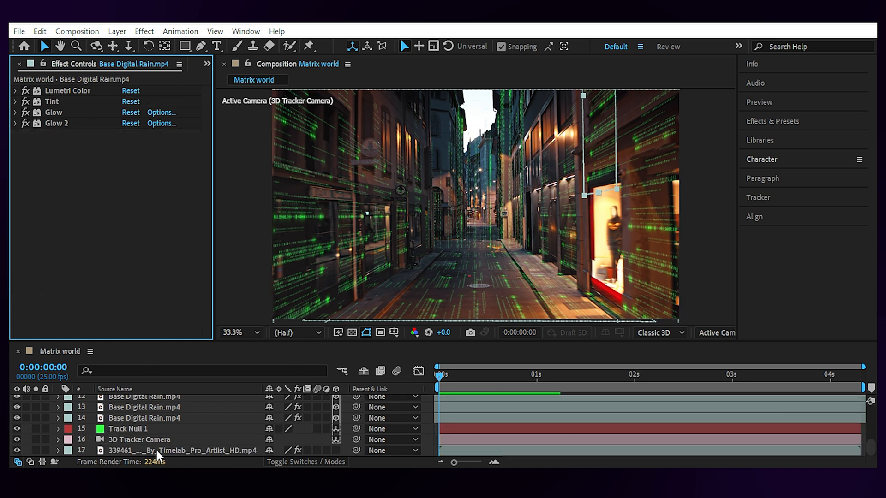
Step: Enable inverted Find Edges on the alley footage, blended about 30% with the original
click(175, 450)
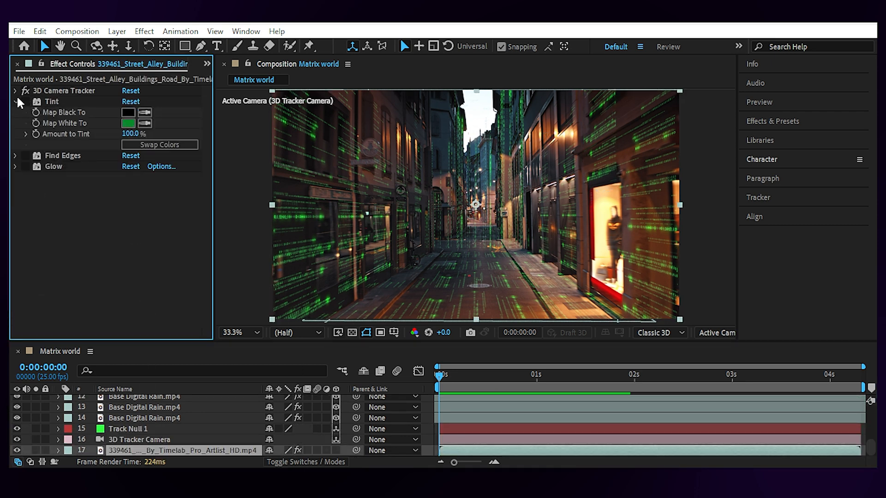
click(14, 102)
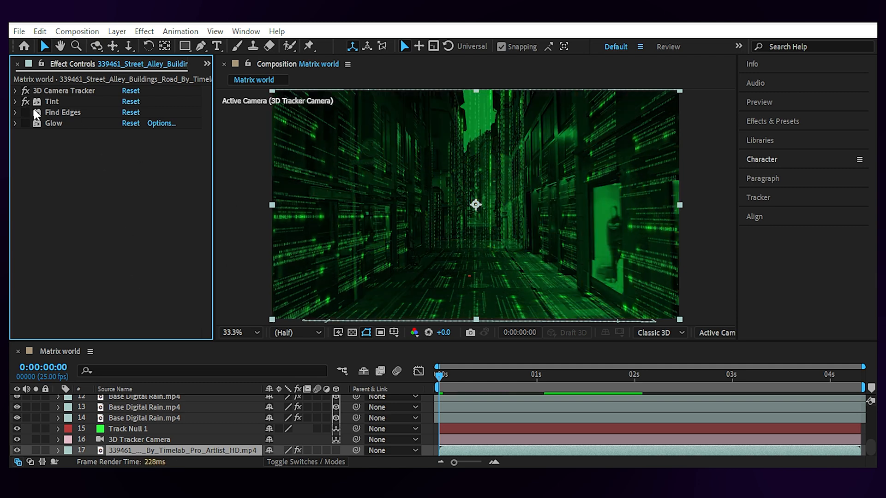
click(14, 112)
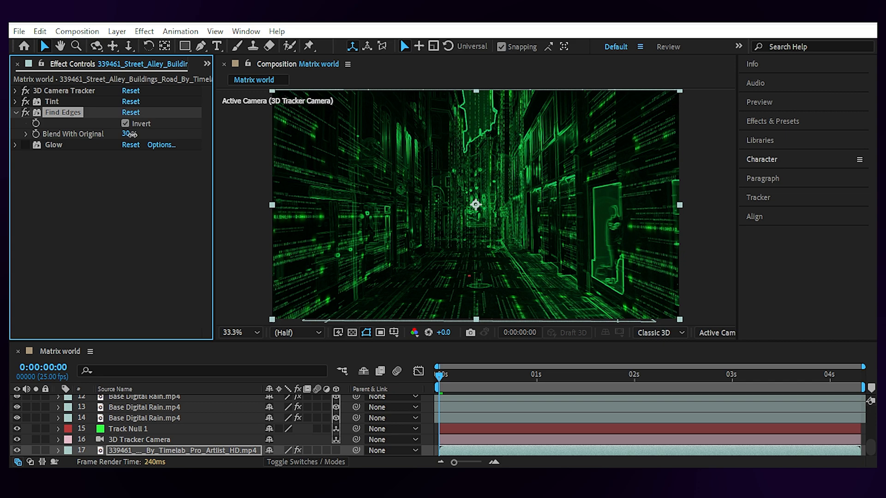
drag(128, 134, 119, 134)
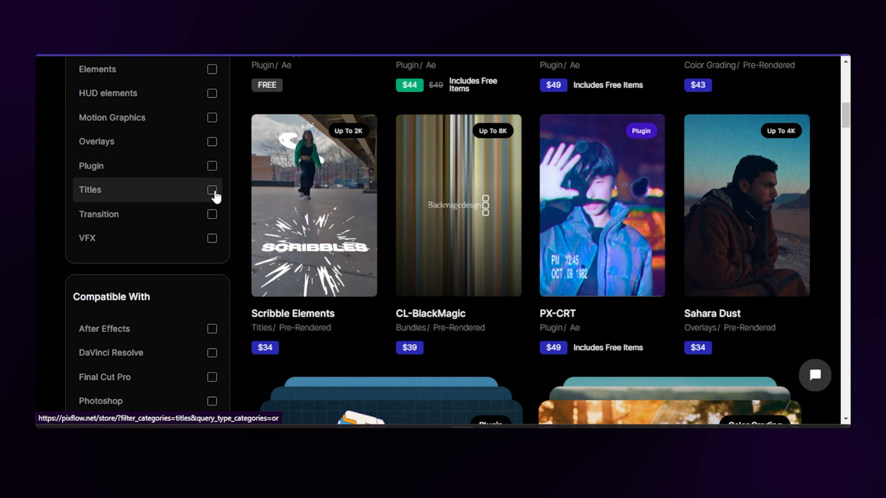
Step: Filter the Pixflow store to Titles and preview the Simple Glitch pack and its features
click(212, 190)
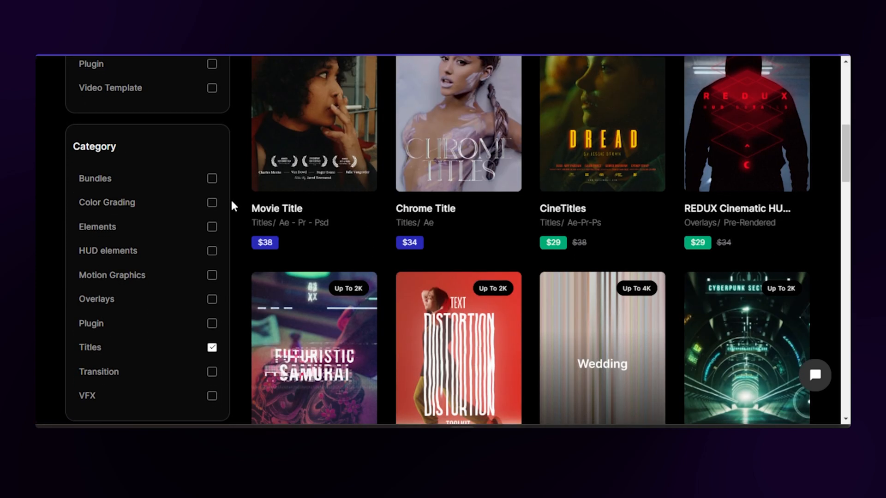
scroll(down, 3)
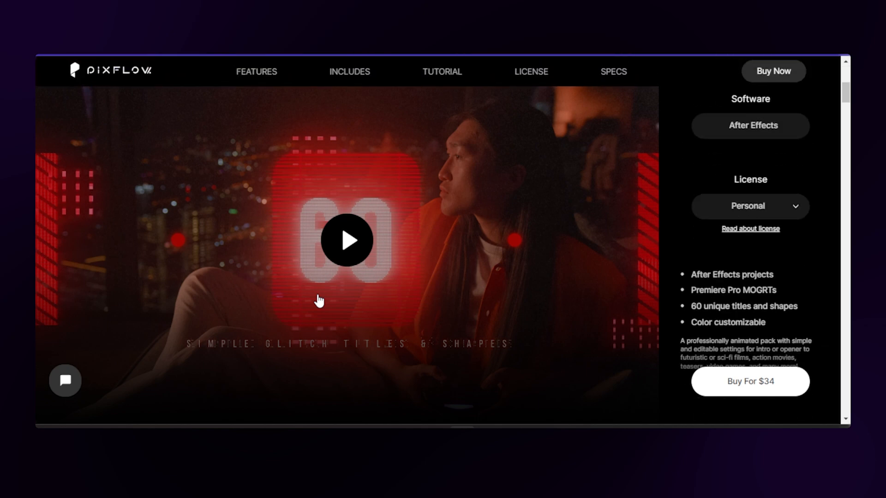
click(346, 240)
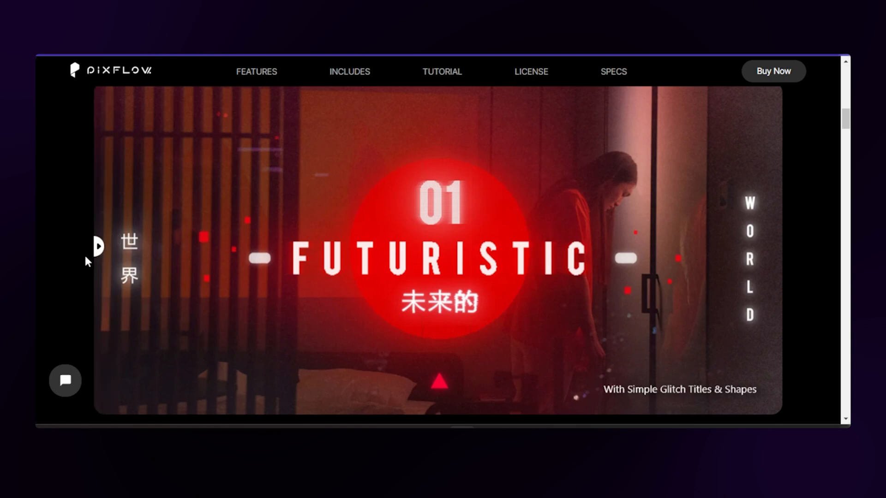
scroll(down, 3)
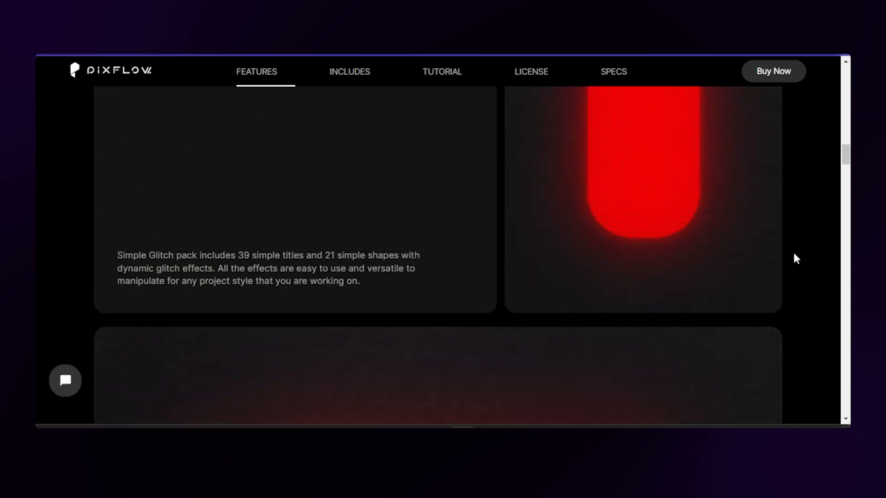
scroll(up, 3)
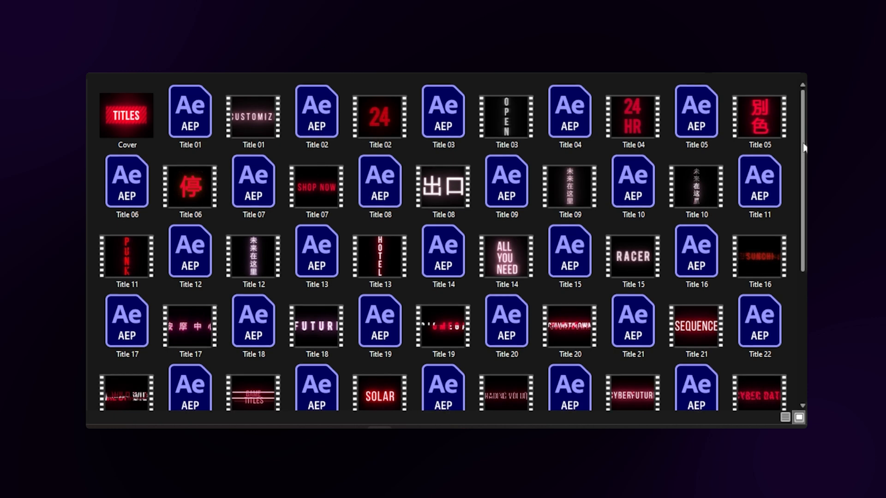
Step: Browse the glitch title pack folder and play the Title 18 MP4 preview
scroll(down, 3)
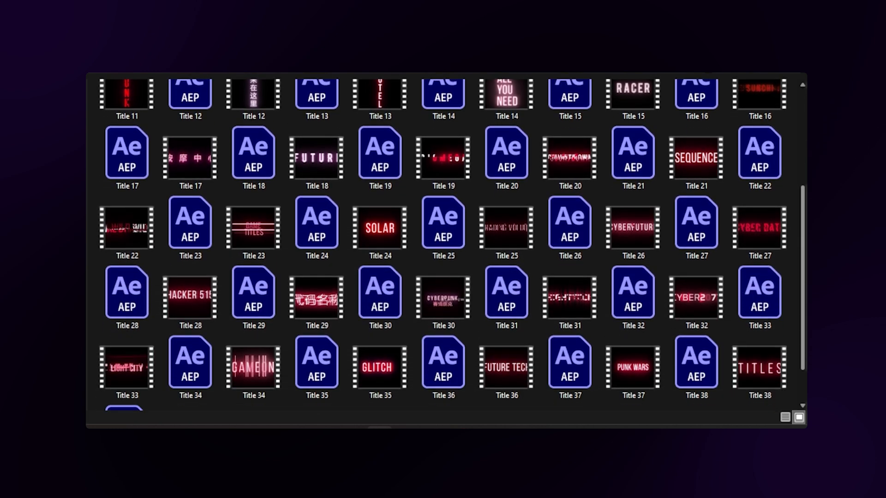
scroll(up, 3)
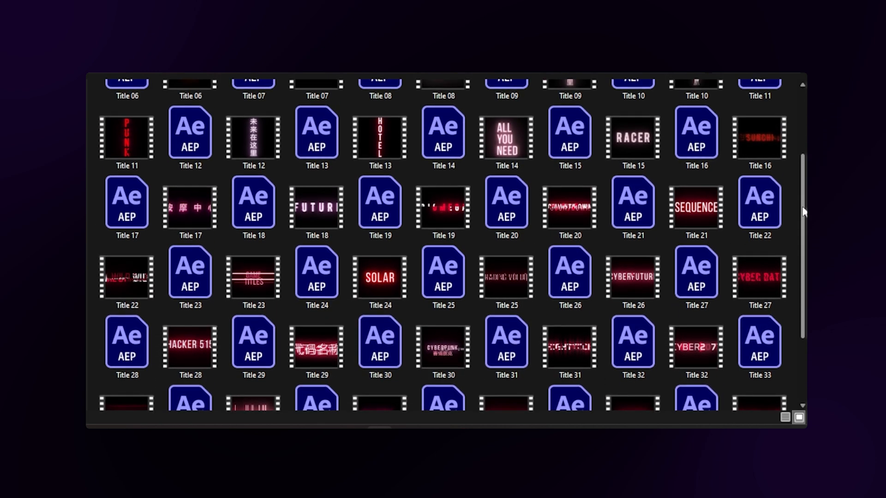
mouse_move(316, 203)
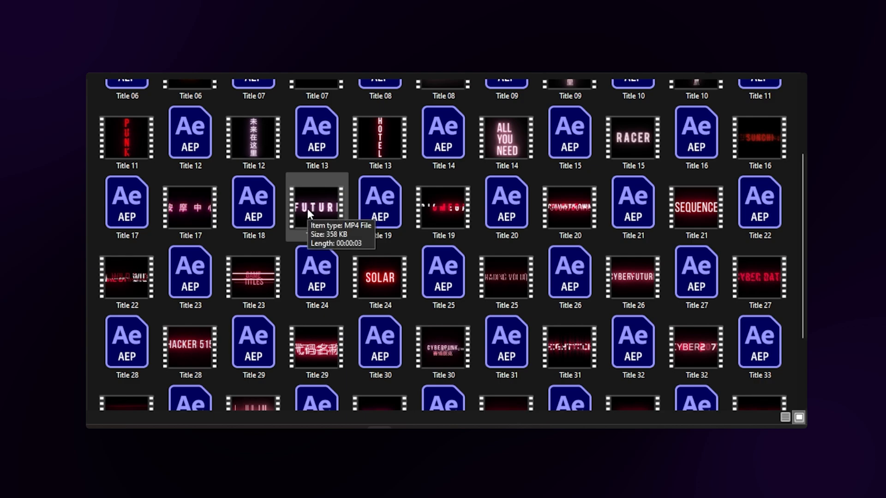
double_click(316, 203)
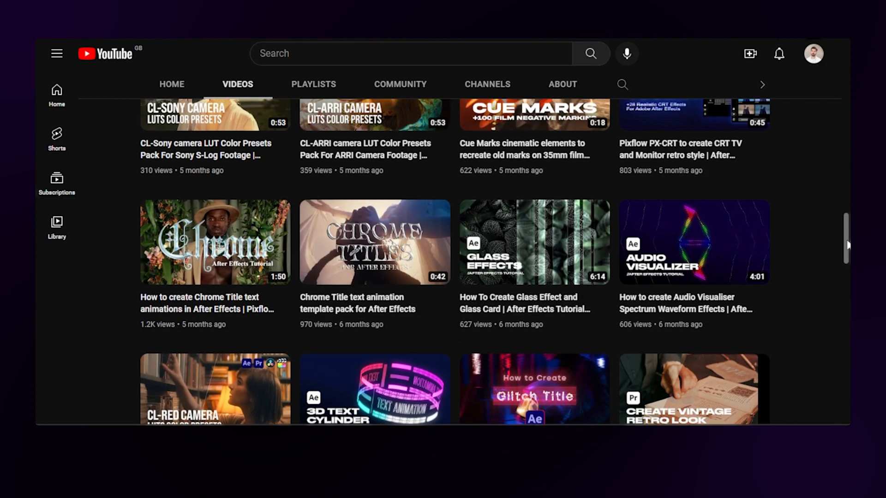
Step: Scroll through the channel's list of After Effects tutorial videos
scroll(down, 3)
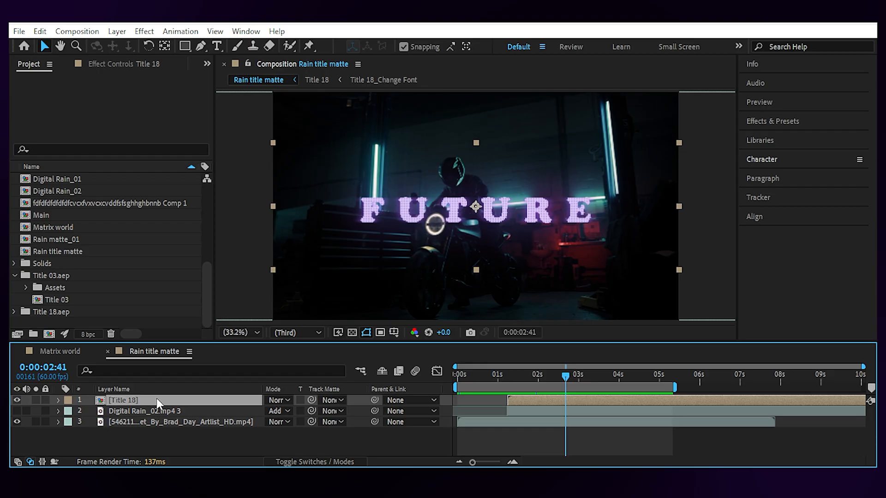
click(317, 79)
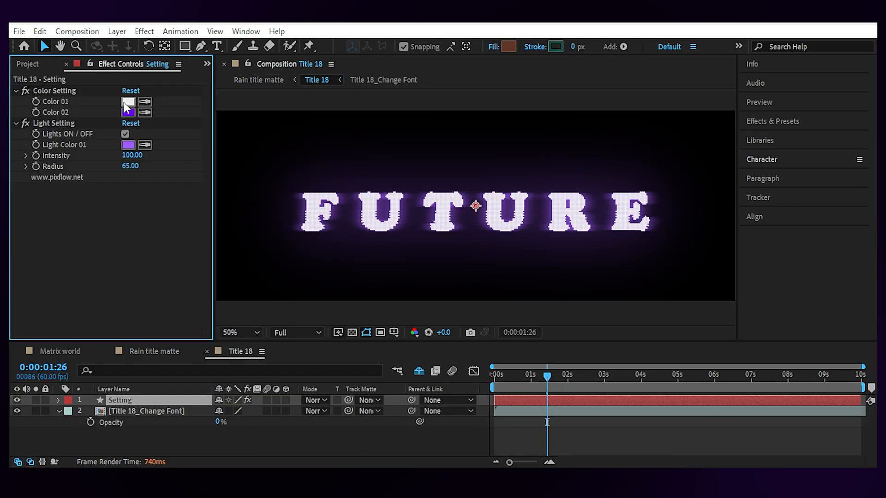
click(127, 101)
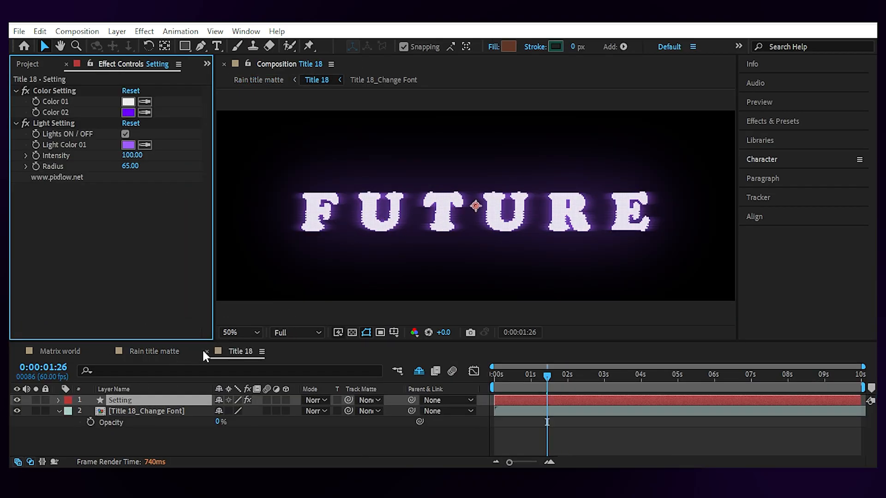
click(153, 351)
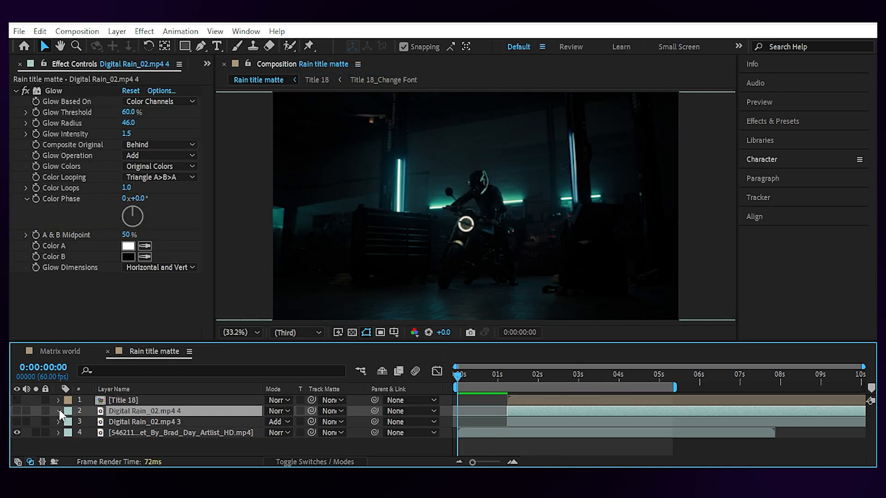
Step: Show the duplicated Digital Rain_02 layer and set its blend mode to Add
click(16, 411)
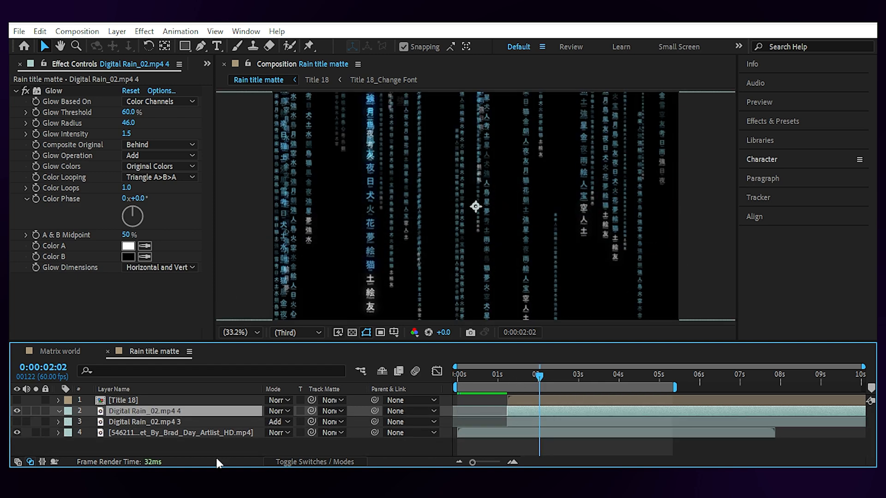
click(278, 411)
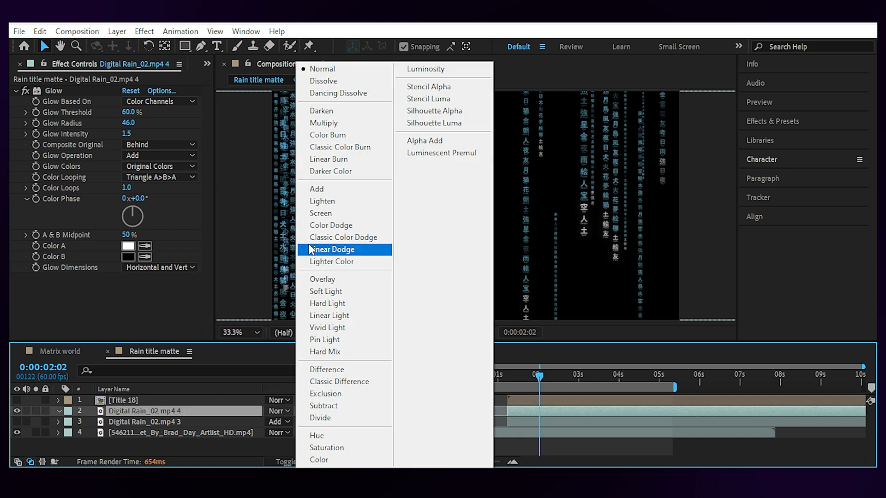
click(332, 249)
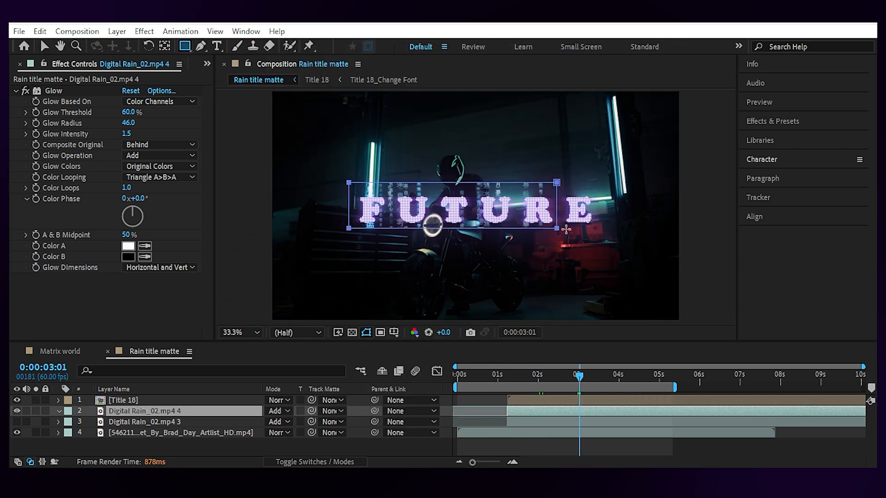
Step: Mask a rectangle around the FUTURE title with 600-pixel feather and review both rain layers
click(56, 411)
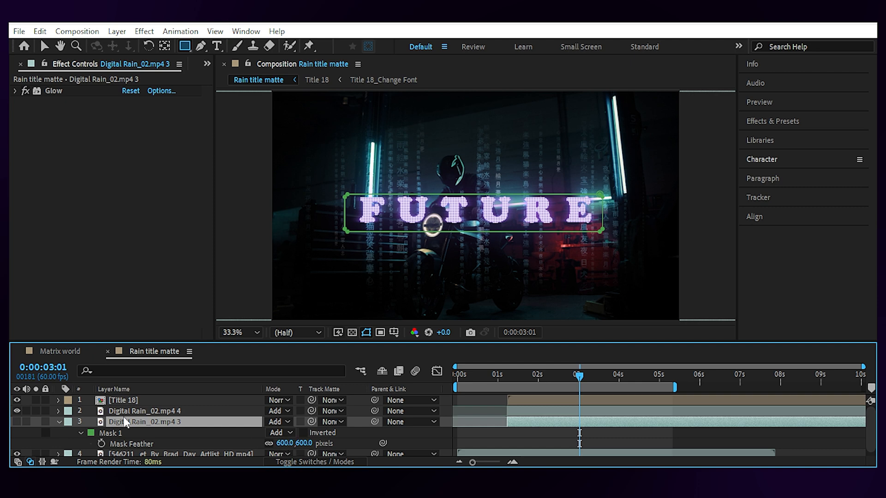
click(56, 422)
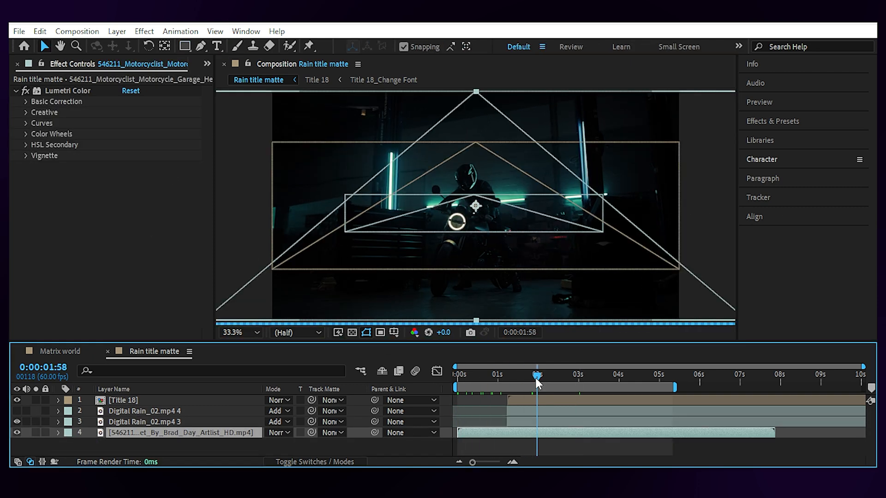
click(144, 411)
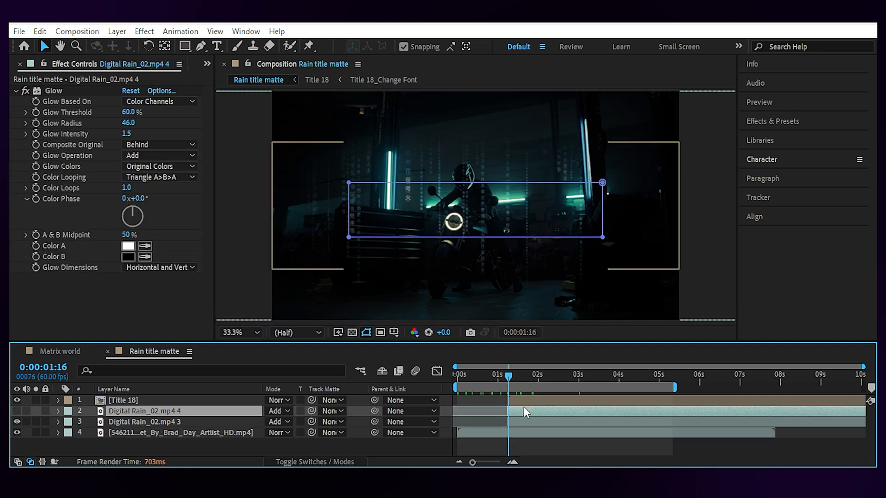